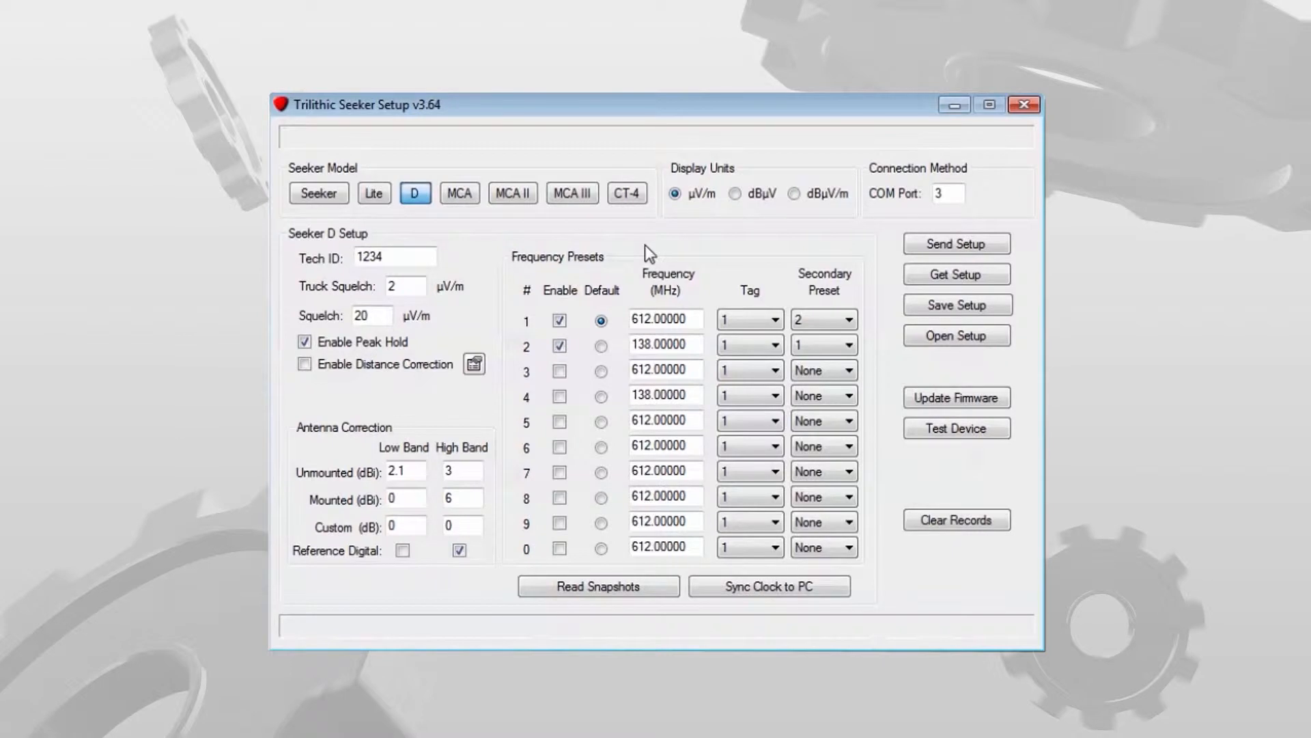
pyautogui.moveTo(516, 245)
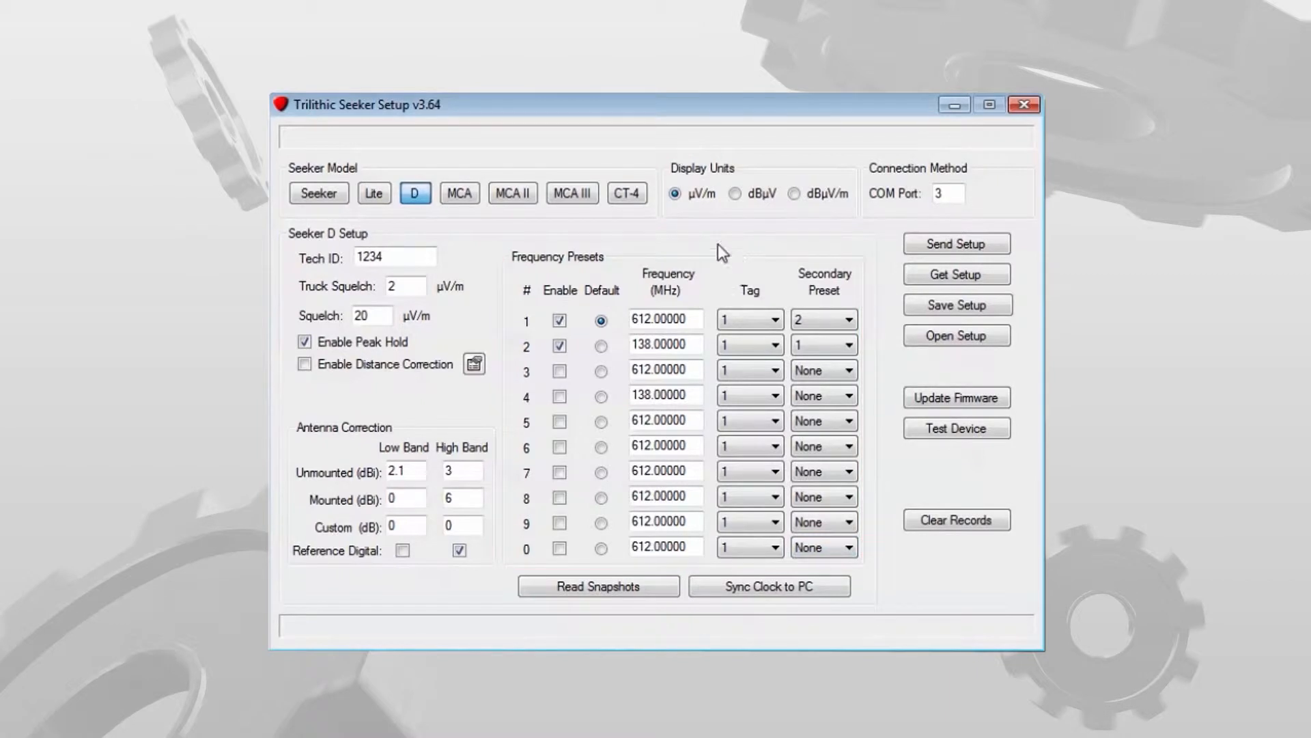
pyautogui.moveTo(716, 249)
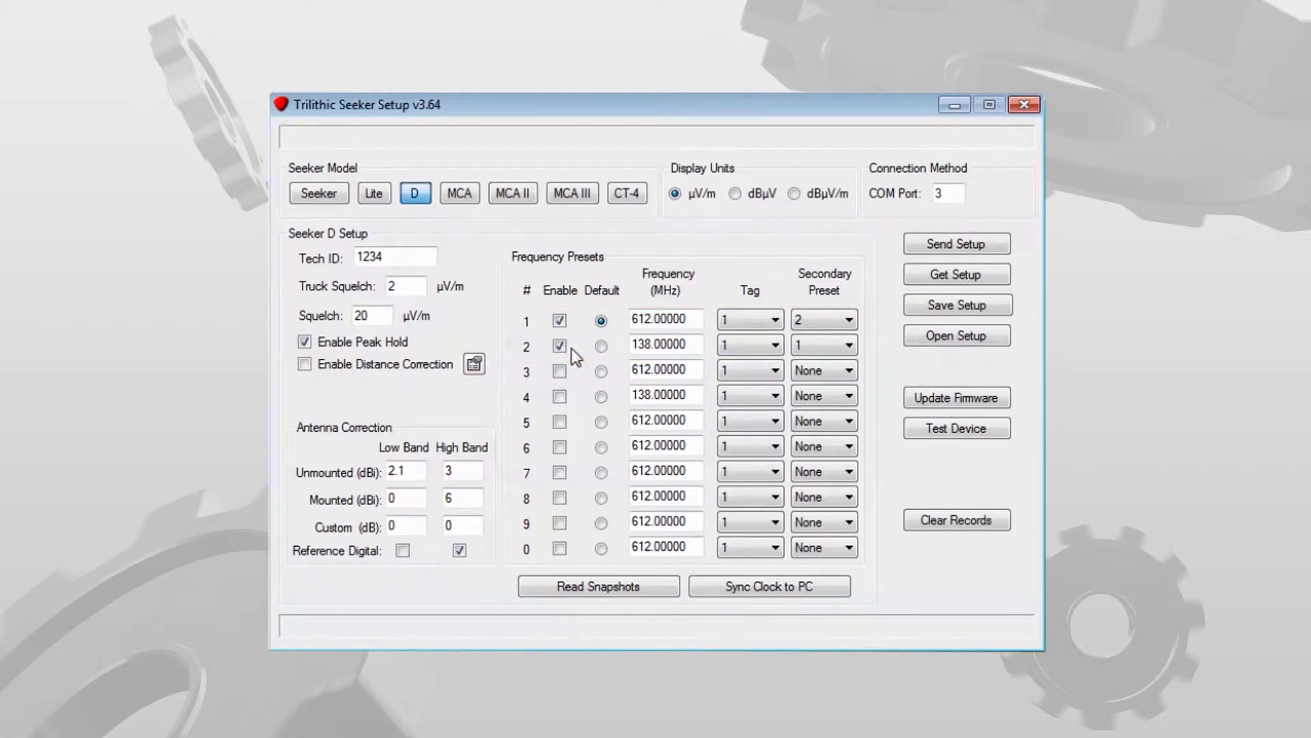
pyautogui.moveTo(618, 339)
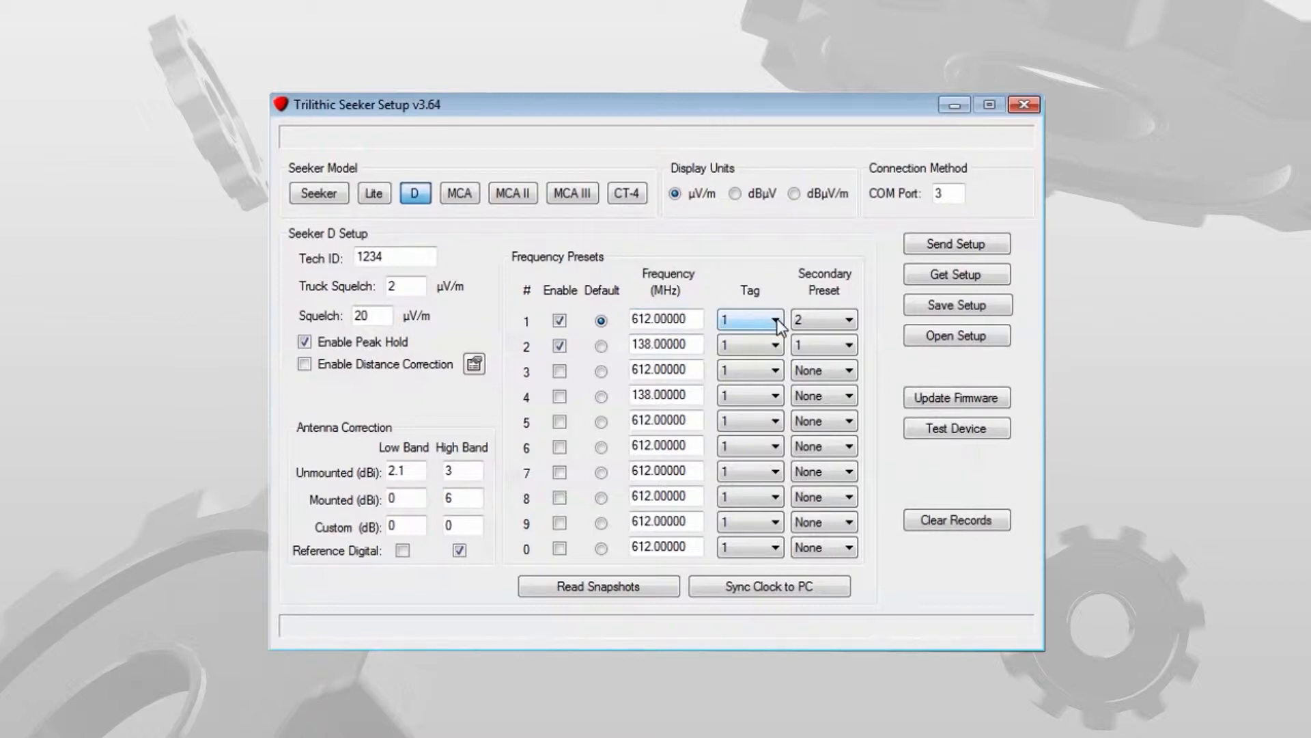
# - Switch preset 1's tag to 2 and back to 1, keeping its secondary preset at 2
pyautogui.click(771, 318)
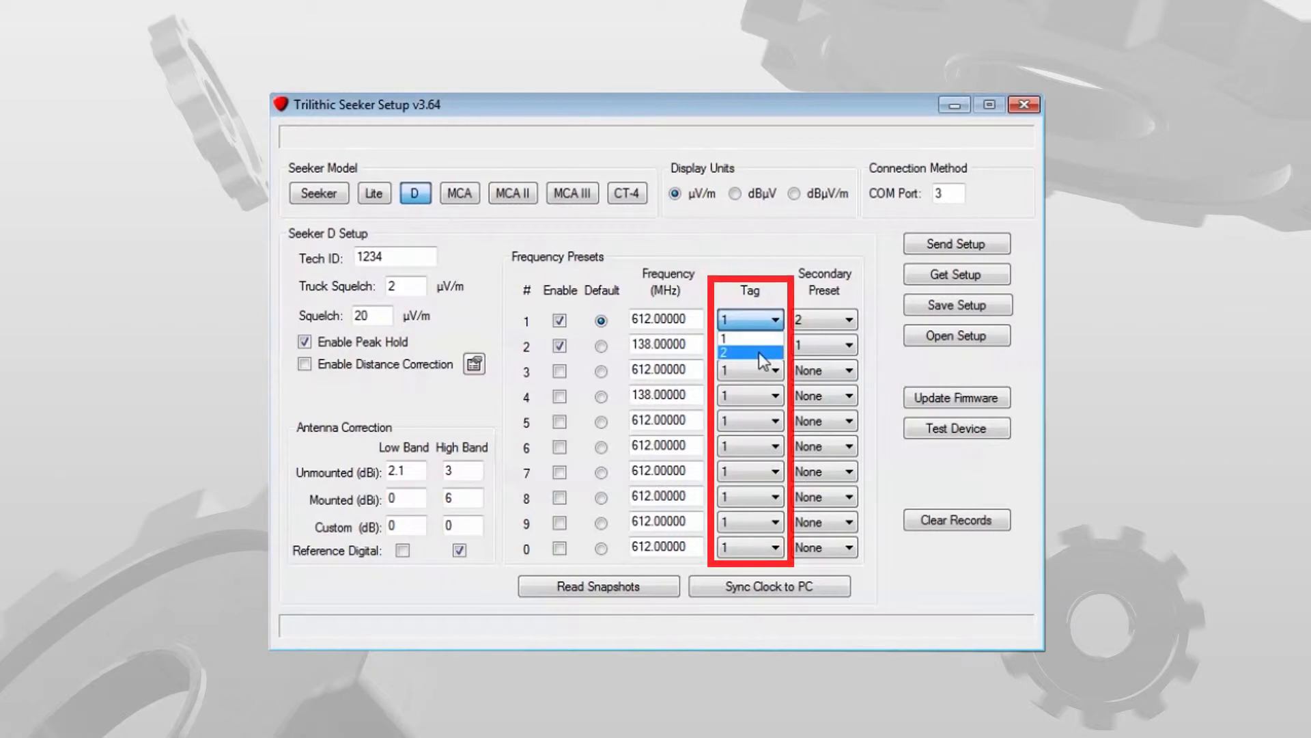
pyautogui.click(744, 354)
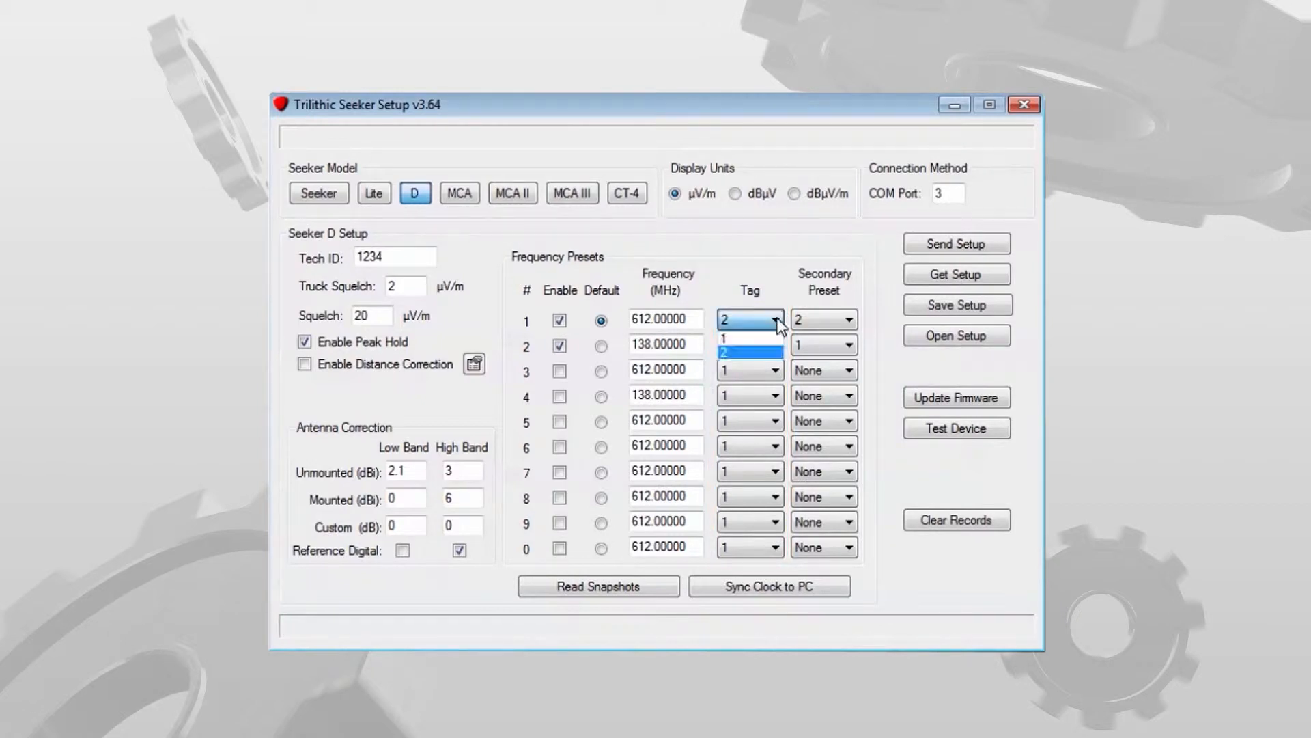
pyautogui.click(743, 335)
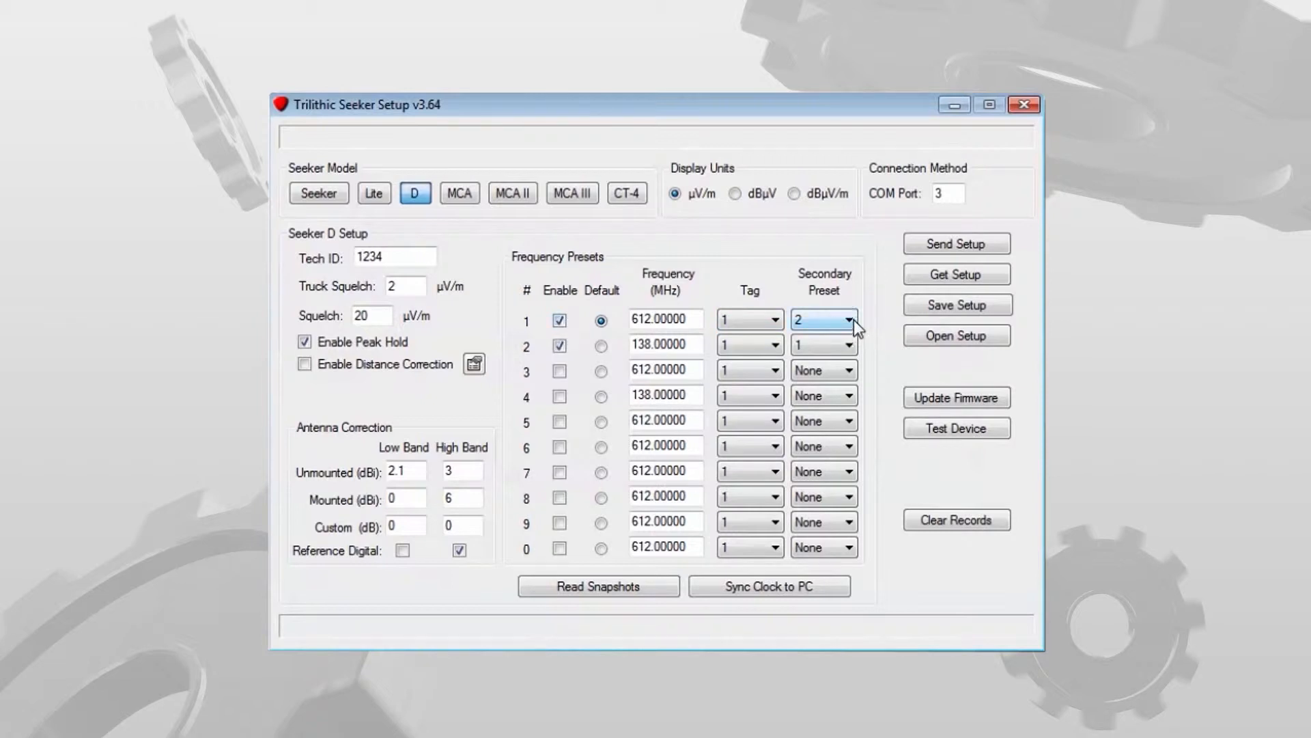
pyautogui.click(849, 319)
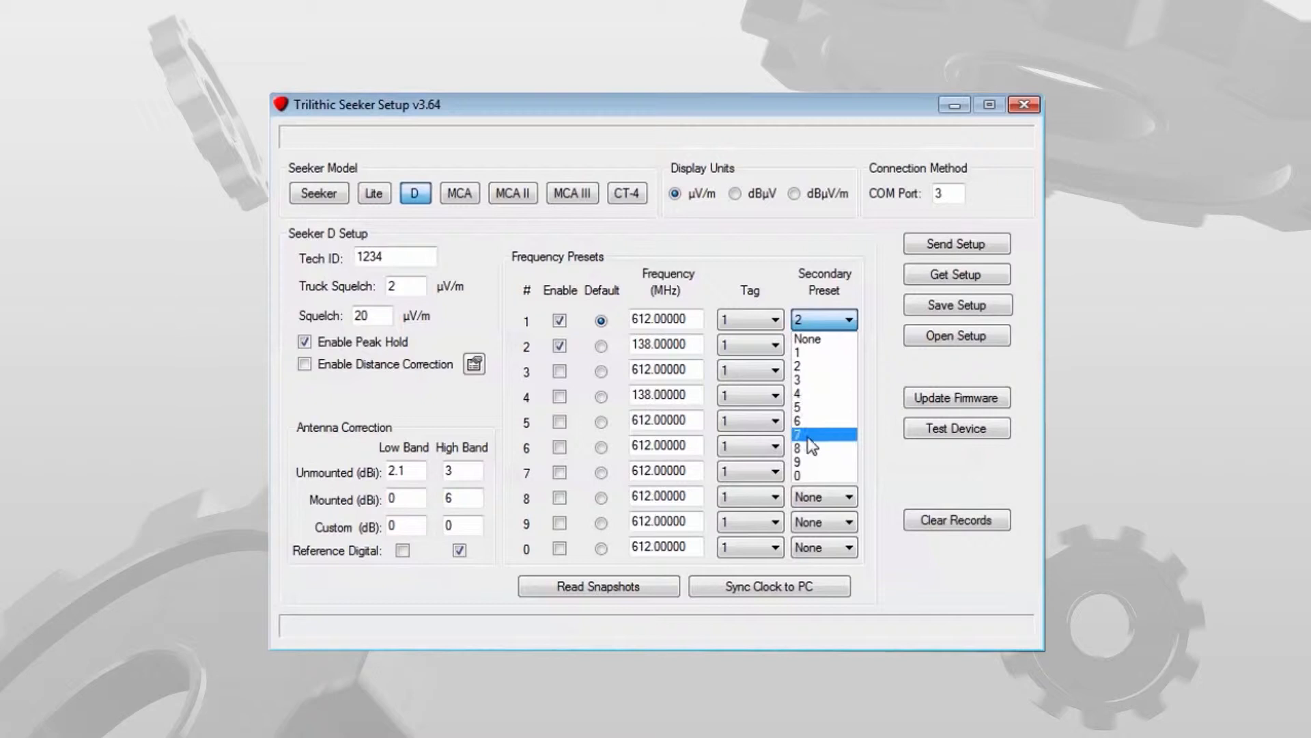
pyautogui.click(823, 344)
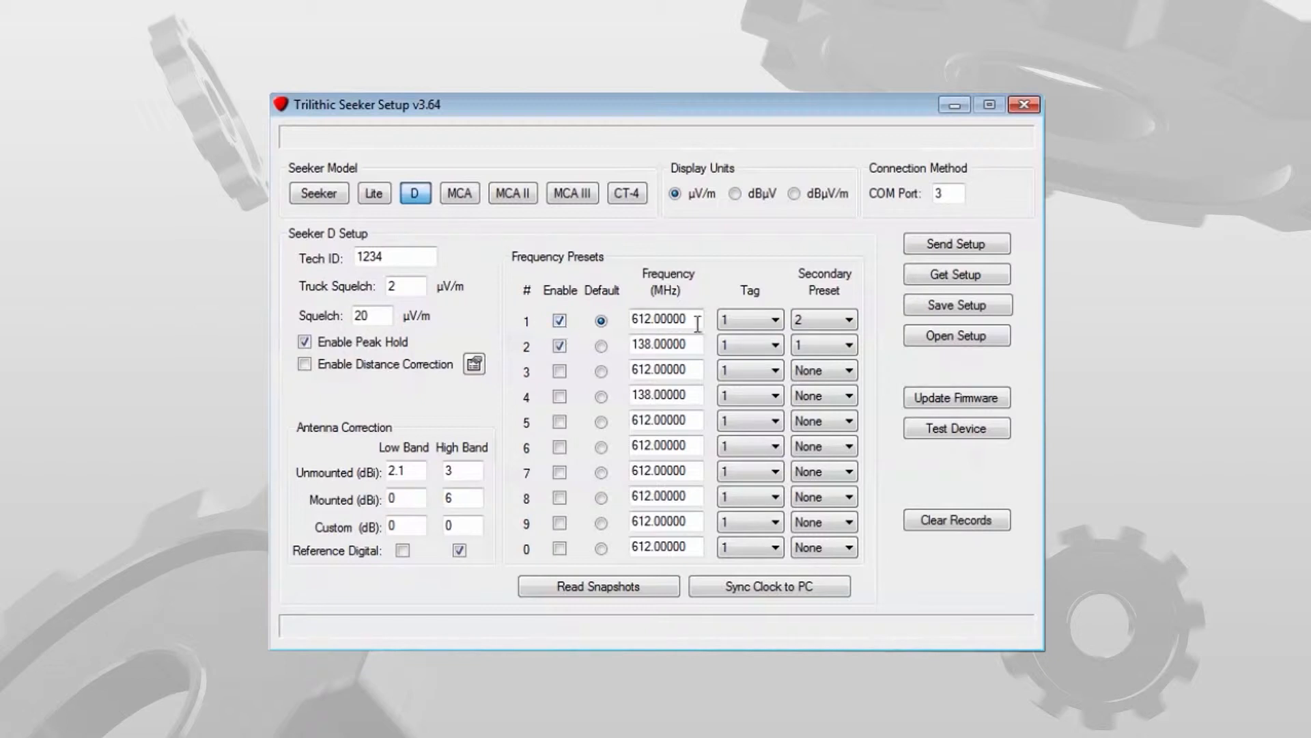
# - Check preset 1's 612 MHz and preset 2's 138 MHz frequencies and preset 2's secondary preset
pyautogui.click(823, 320)
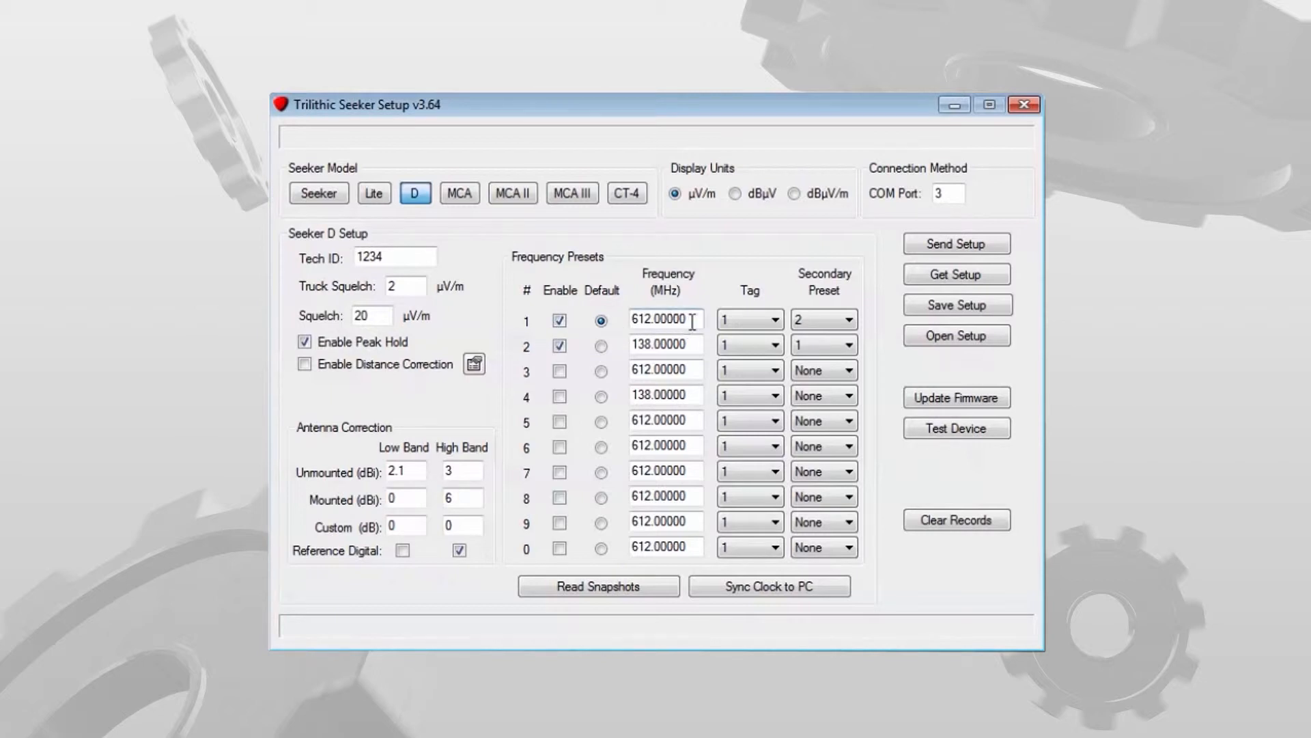
pyautogui.click(823, 319)
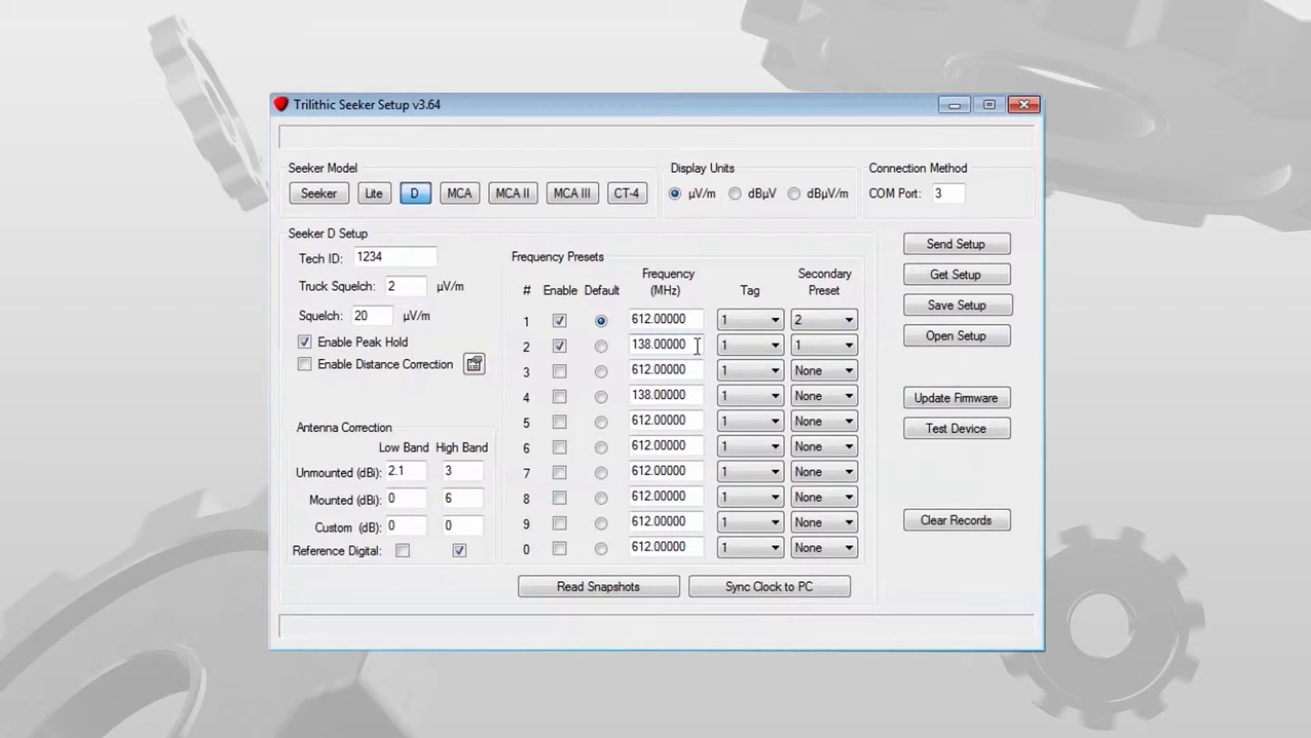
pyautogui.moveTo(585, 355)
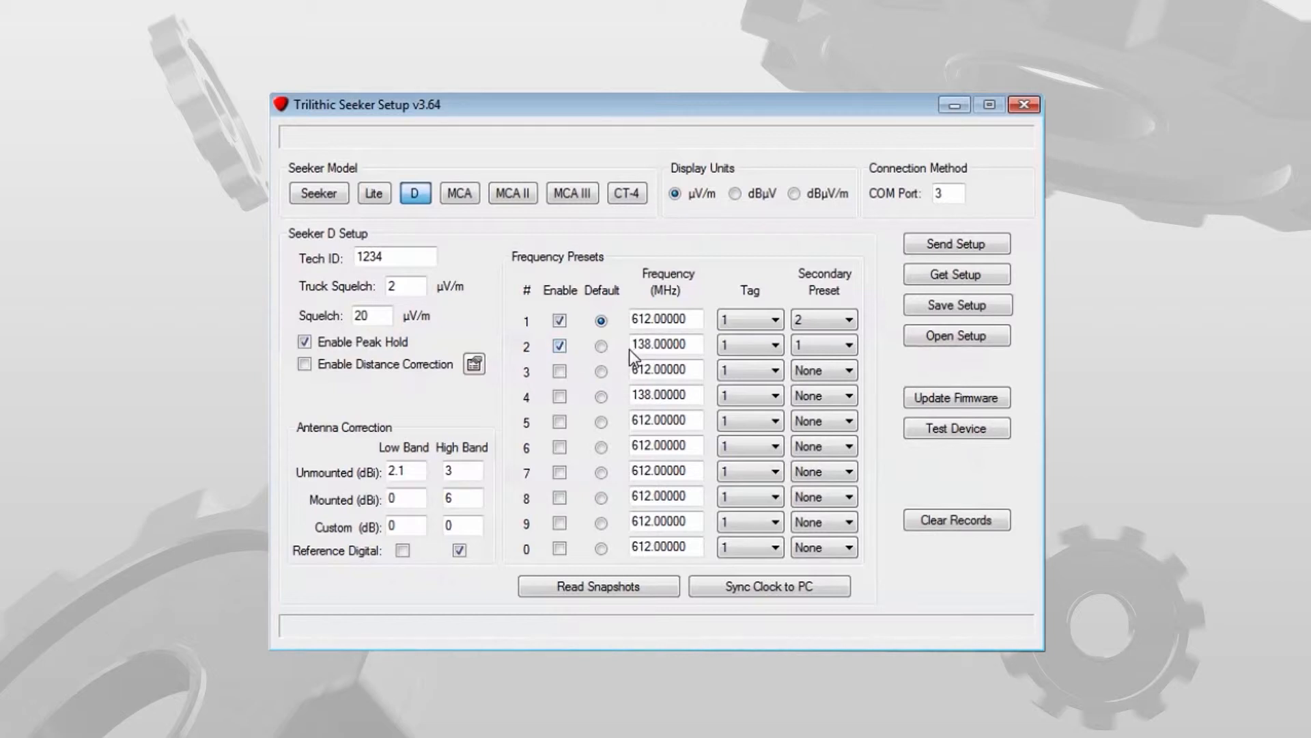
pyautogui.click(824, 345)
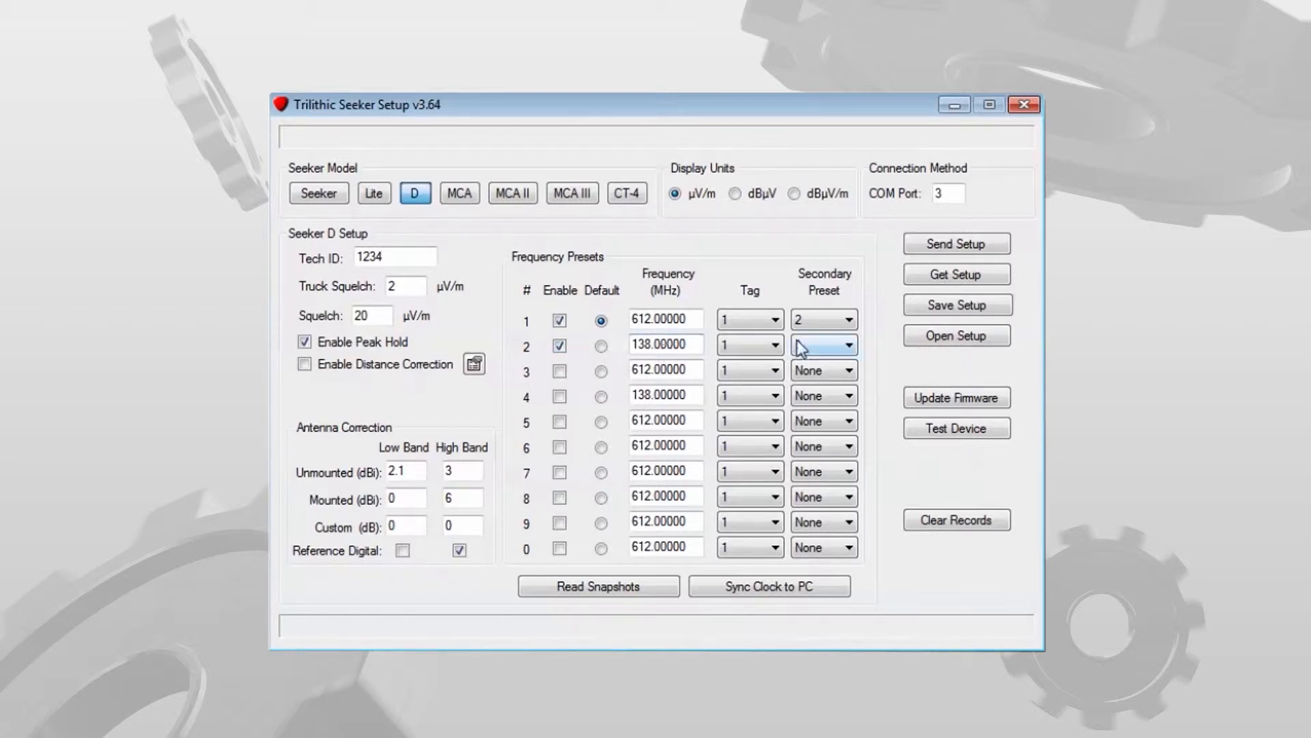
pyautogui.click(823, 344)
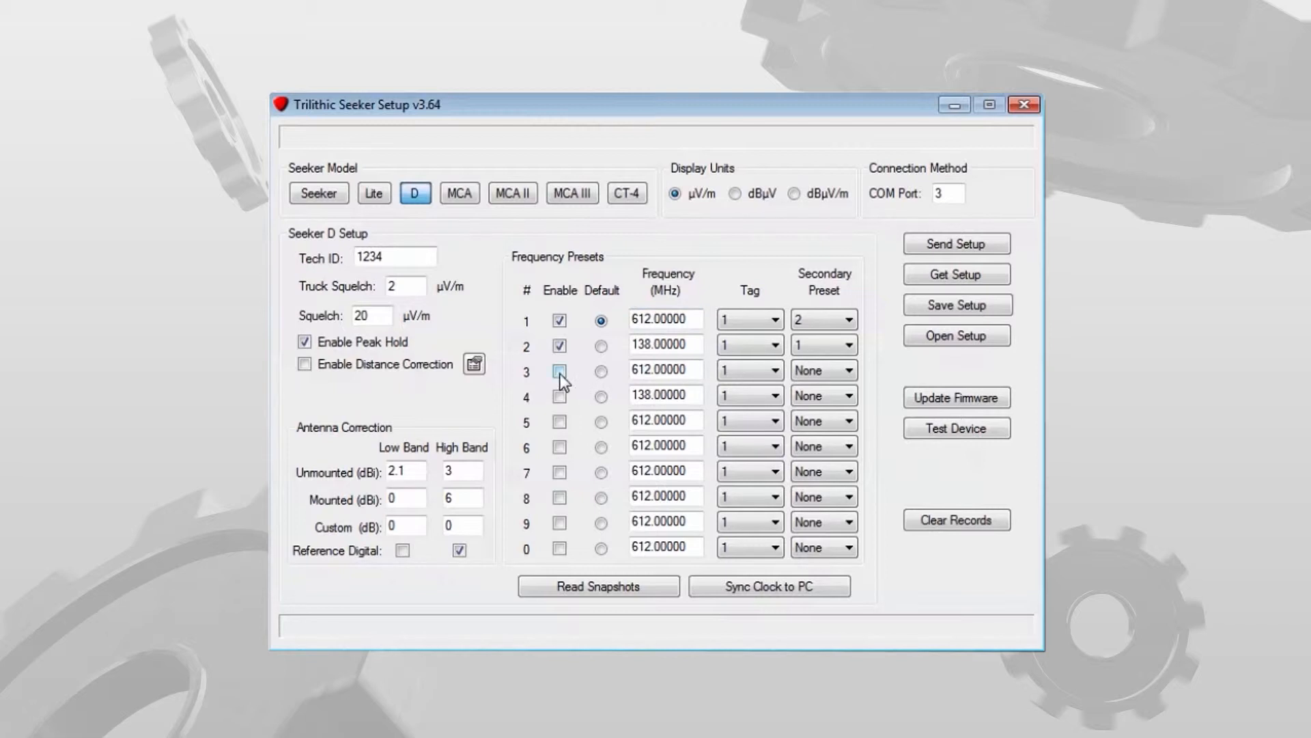
# - Enable presets 3 and 4 and select preset 4's frequency value
pyautogui.click(559, 369)
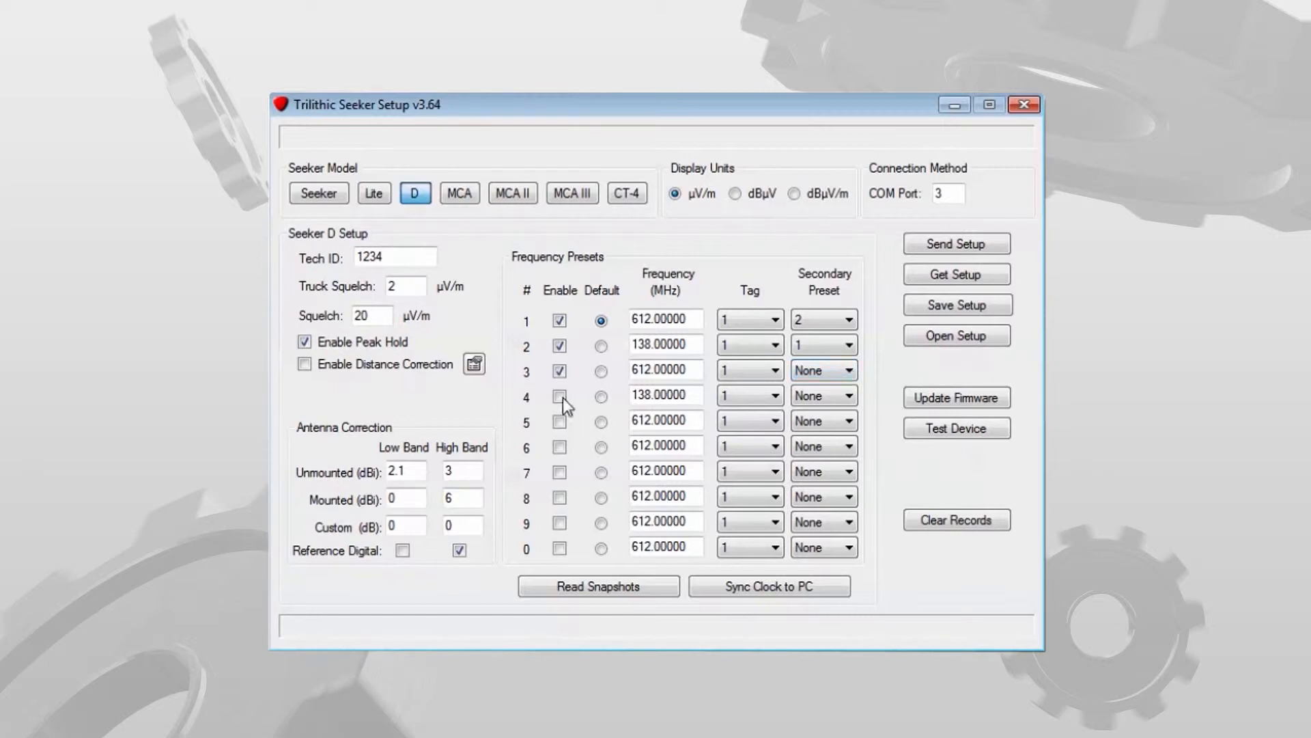
pyautogui.click(558, 396)
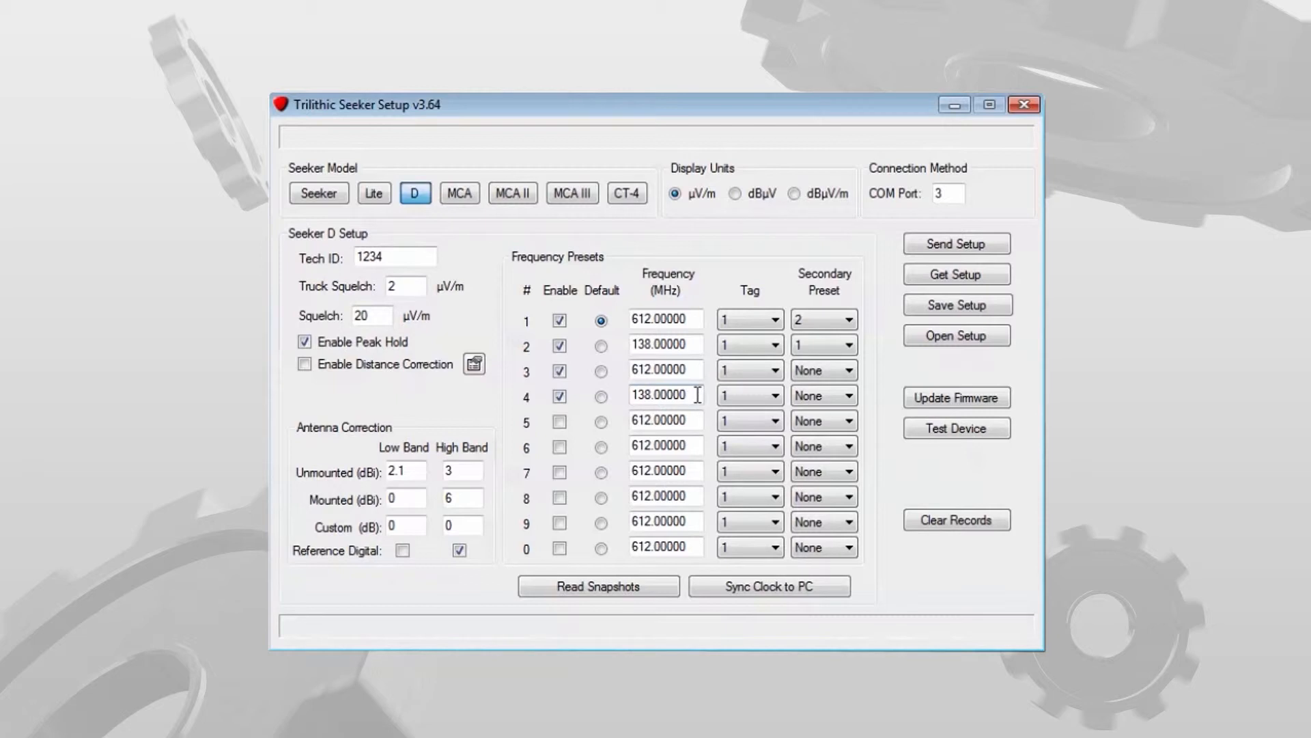
pyautogui.doubleClick(664, 394)
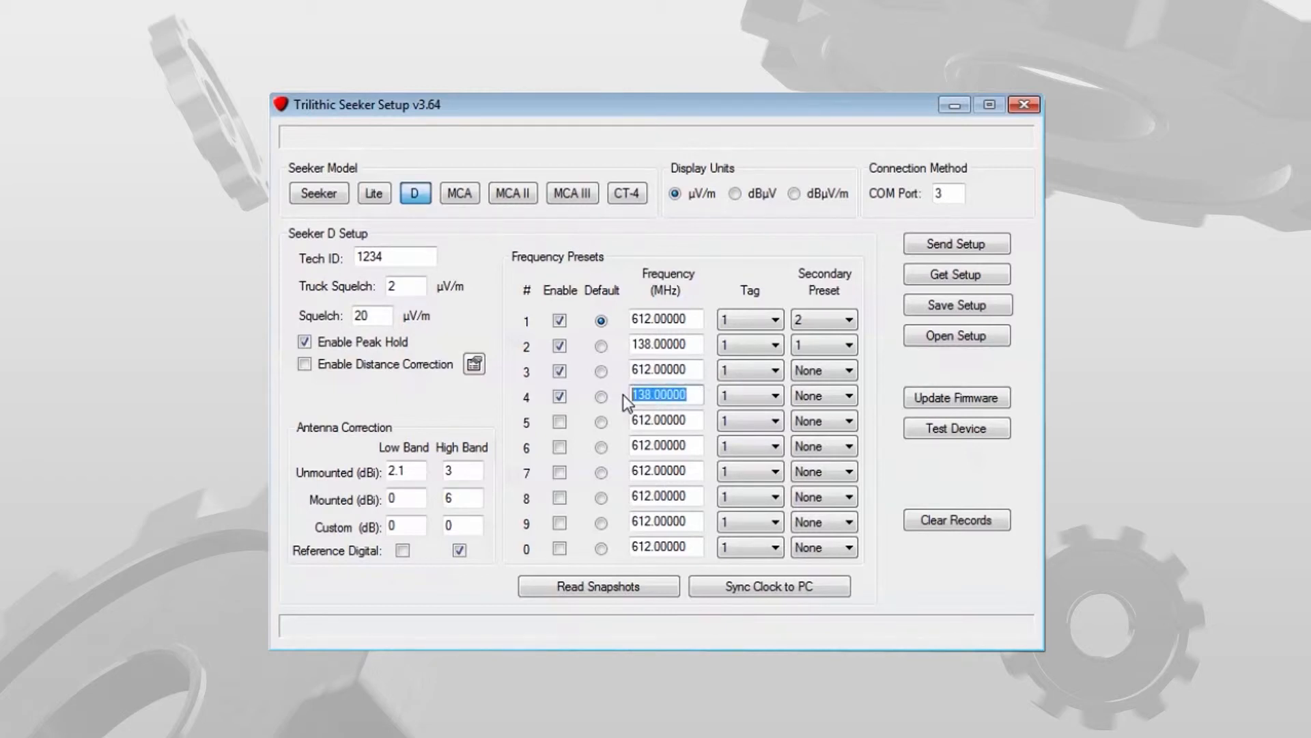
pyautogui.click(664, 394)
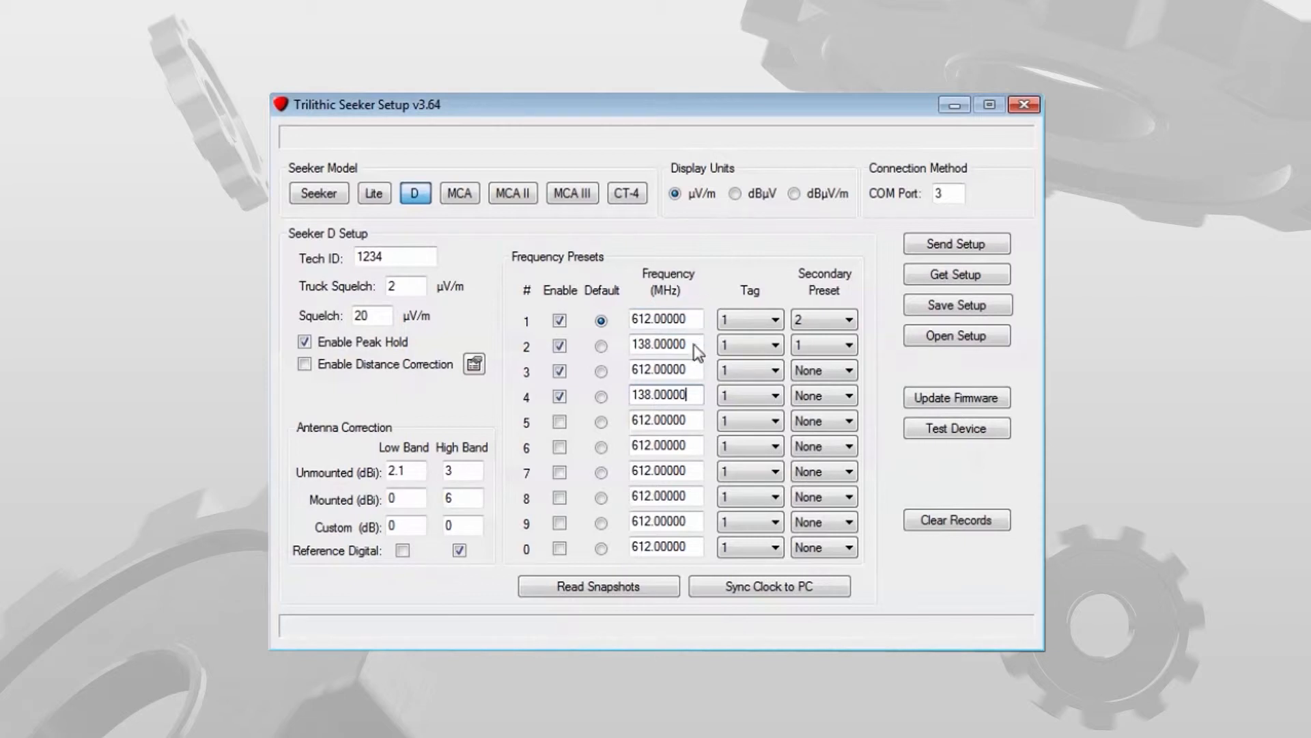
# - Clear the Enable checkbox for preset 4
pyautogui.click(559, 396)
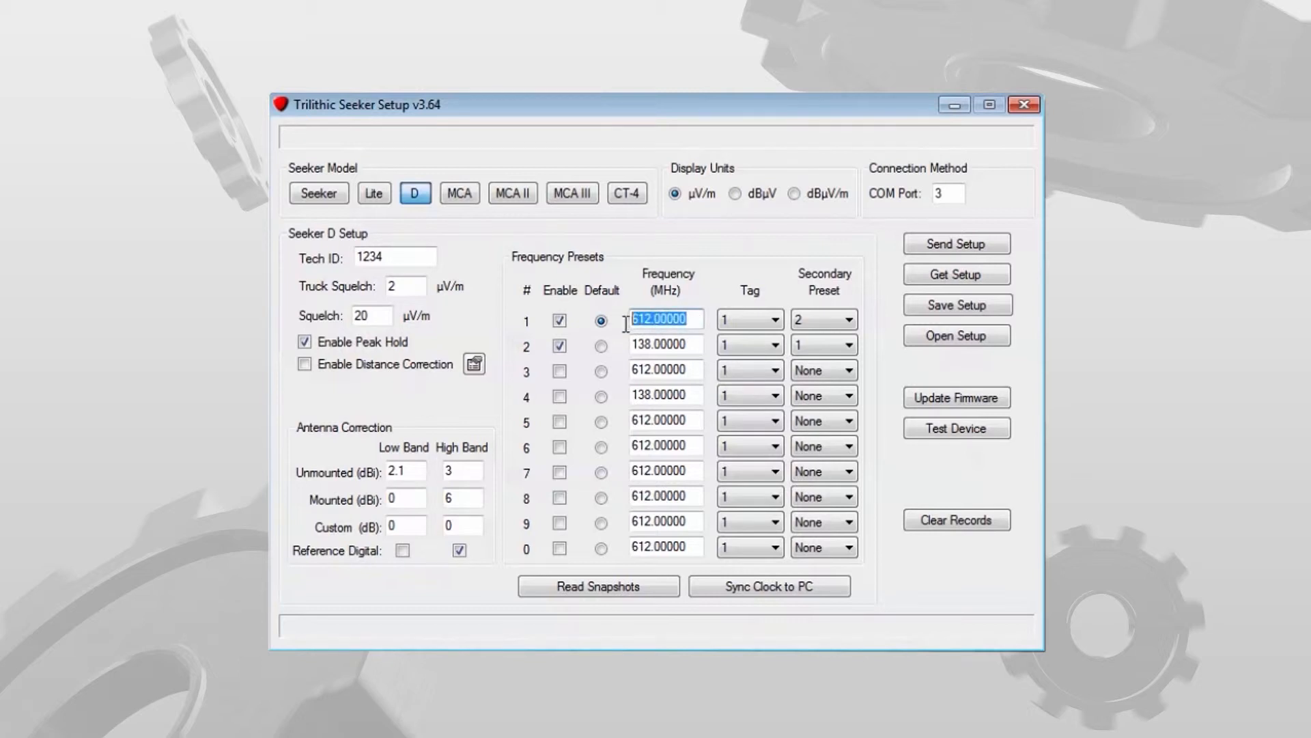
pyautogui.moveTo(626, 342)
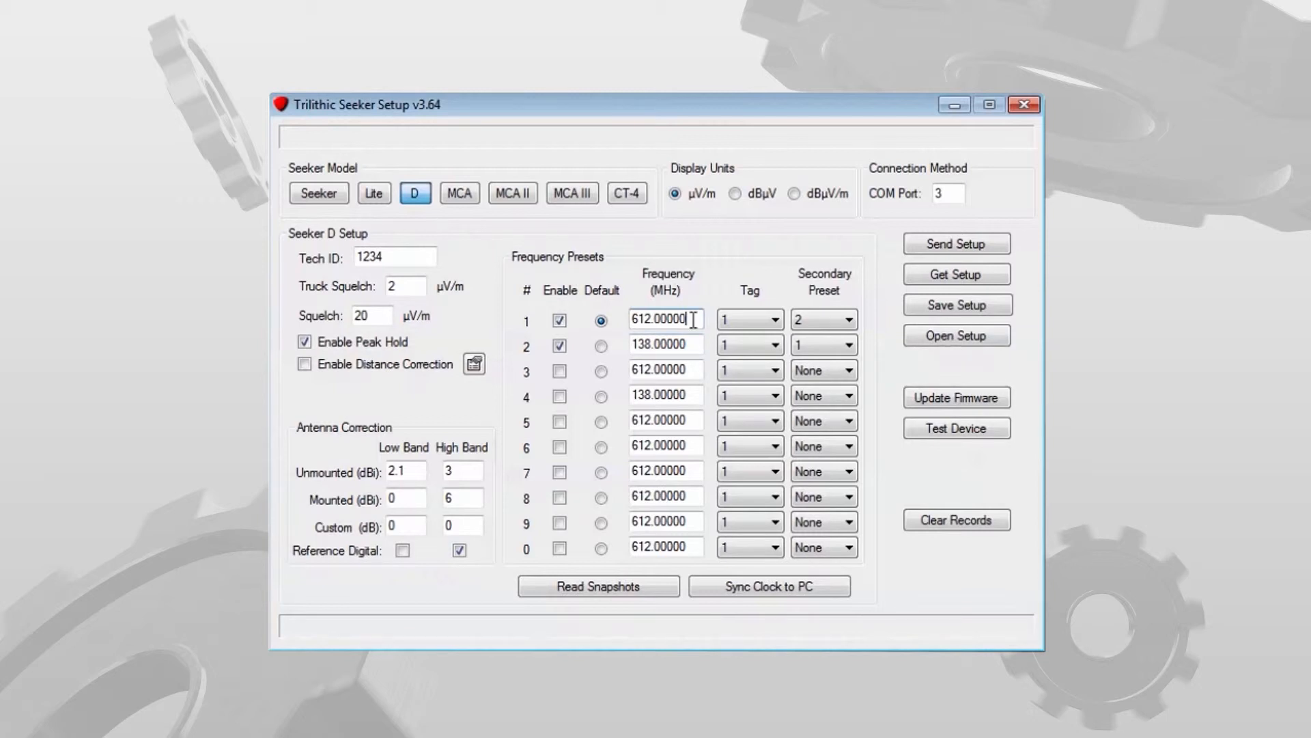
pyautogui.moveTo(366, 331)
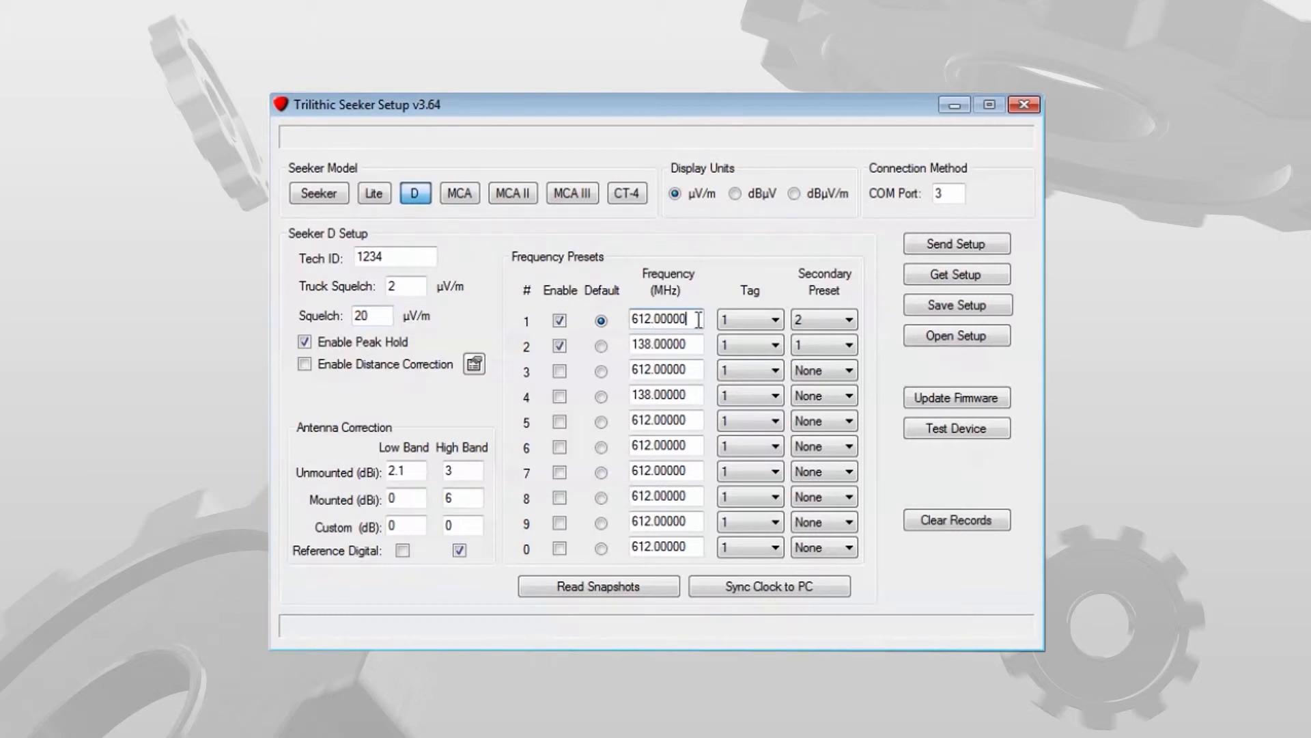
pyautogui.tripleClick(667, 319)
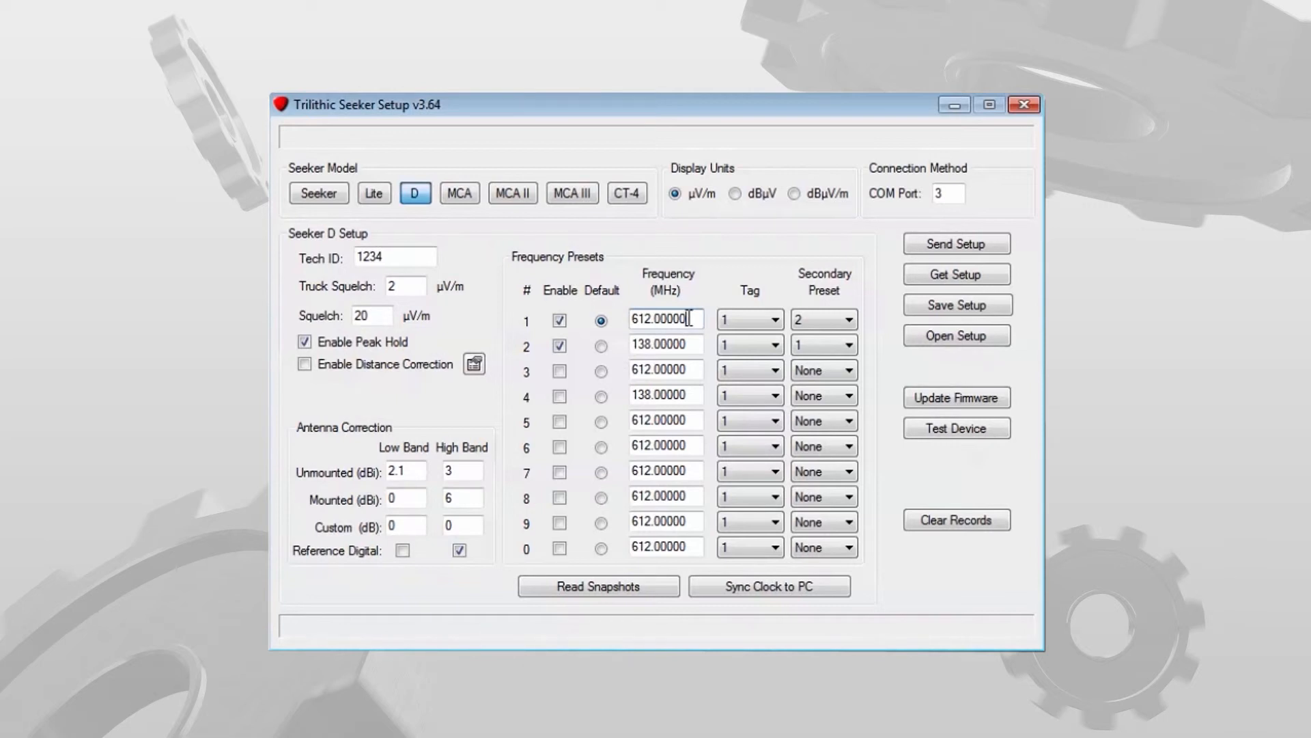
pyautogui.tripleClick(666, 320)
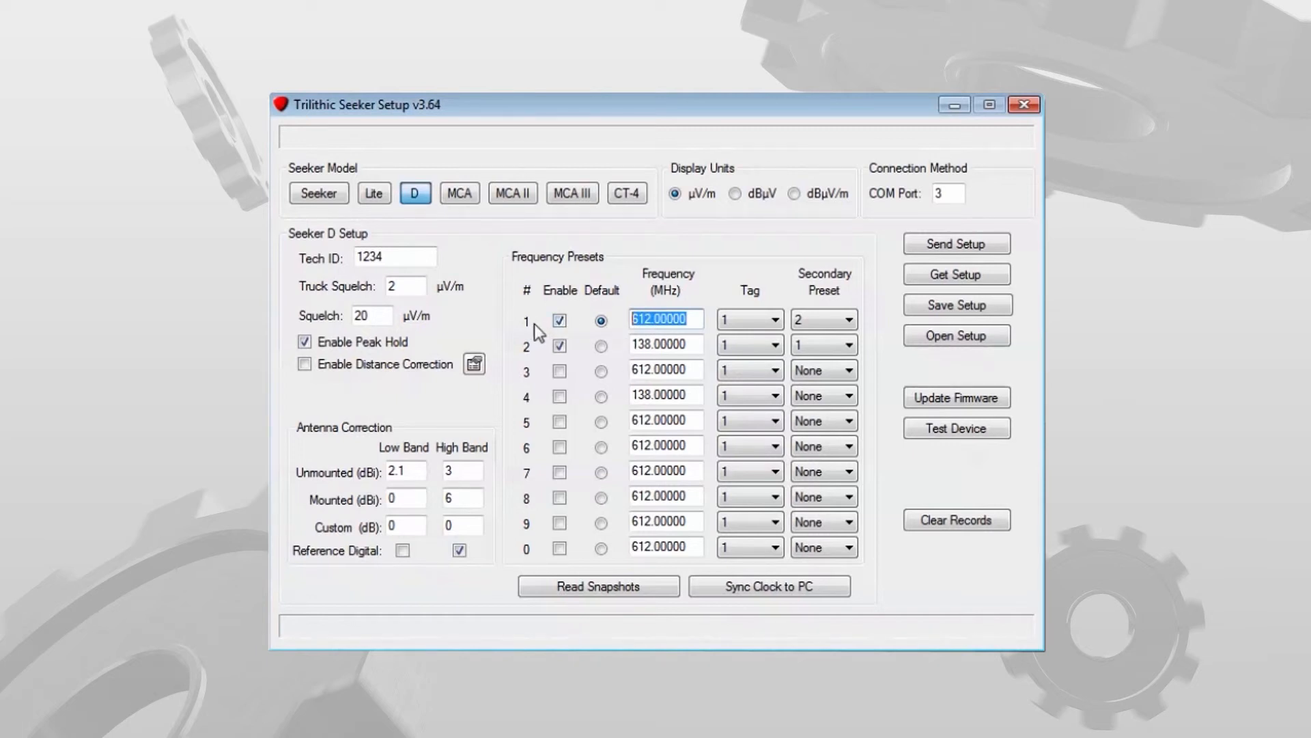
pyautogui.moveTo(584, 333)
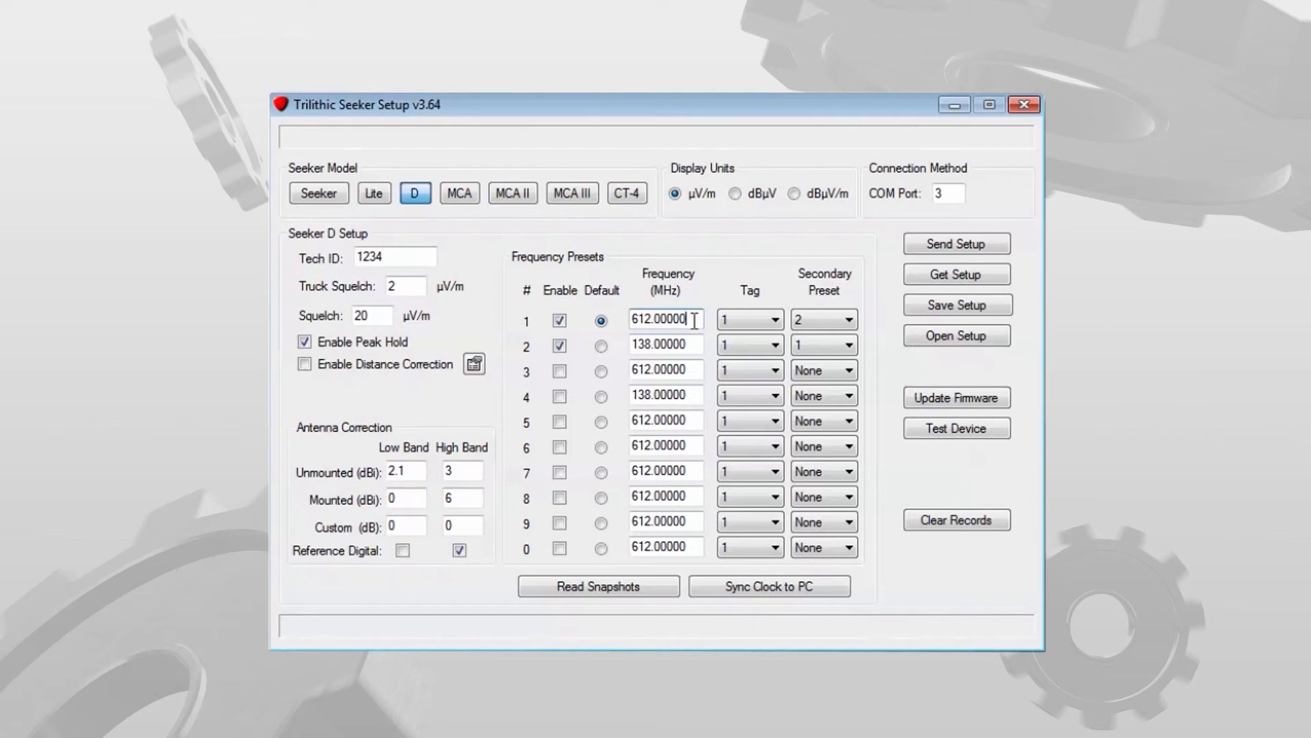
pyautogui.click(664, 343)
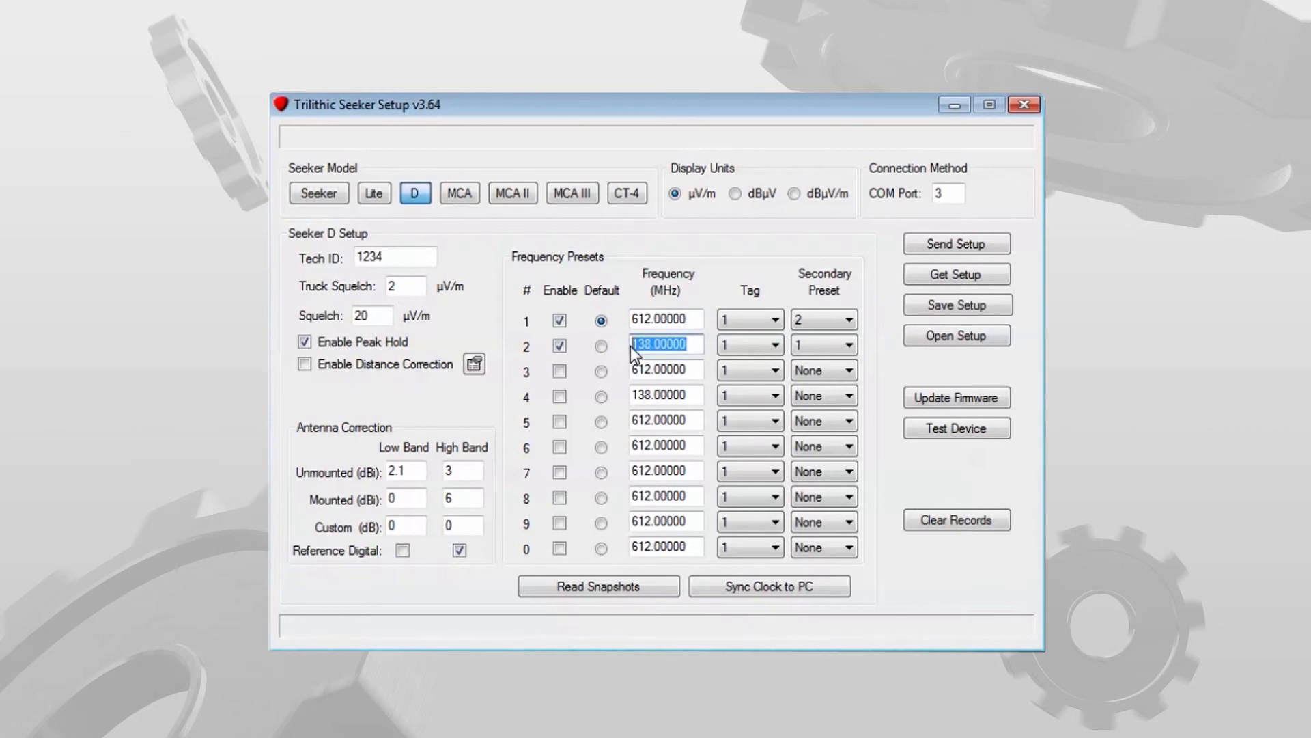
pyautogui.moveTo(577, 362)
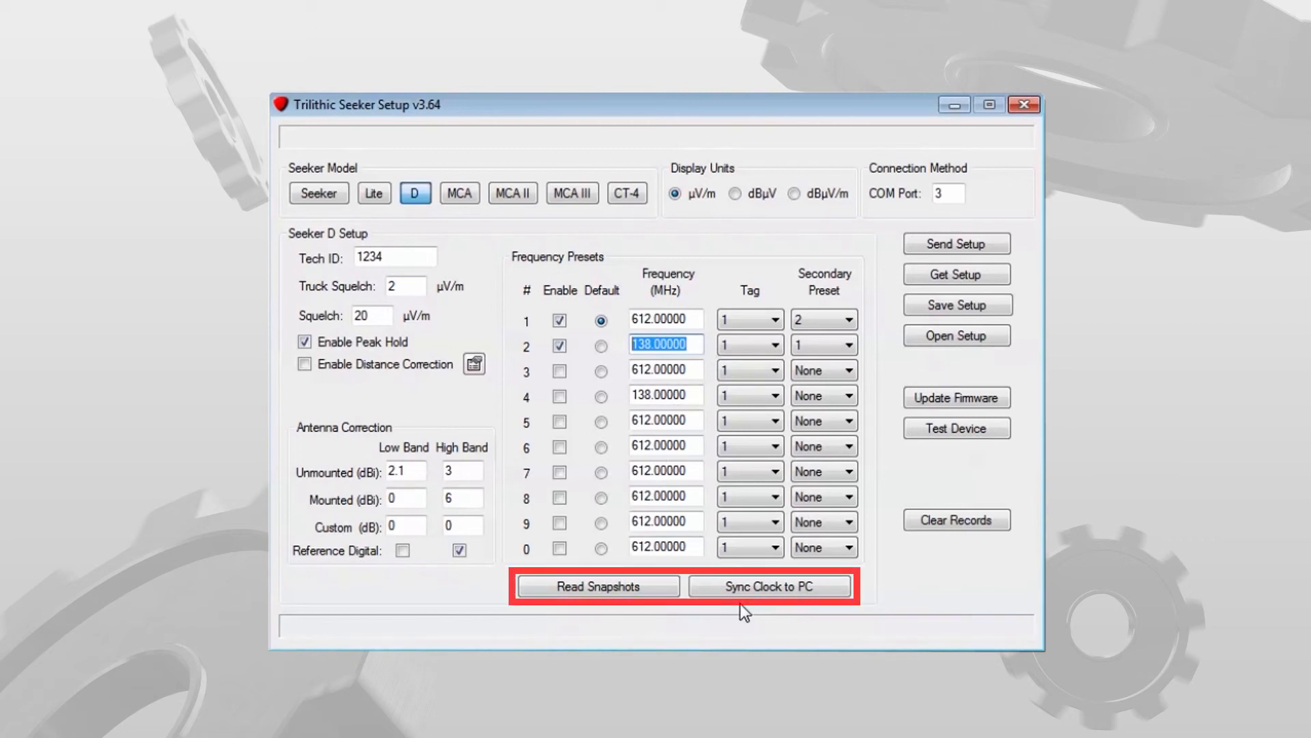
pyautogui.click(597, 586)
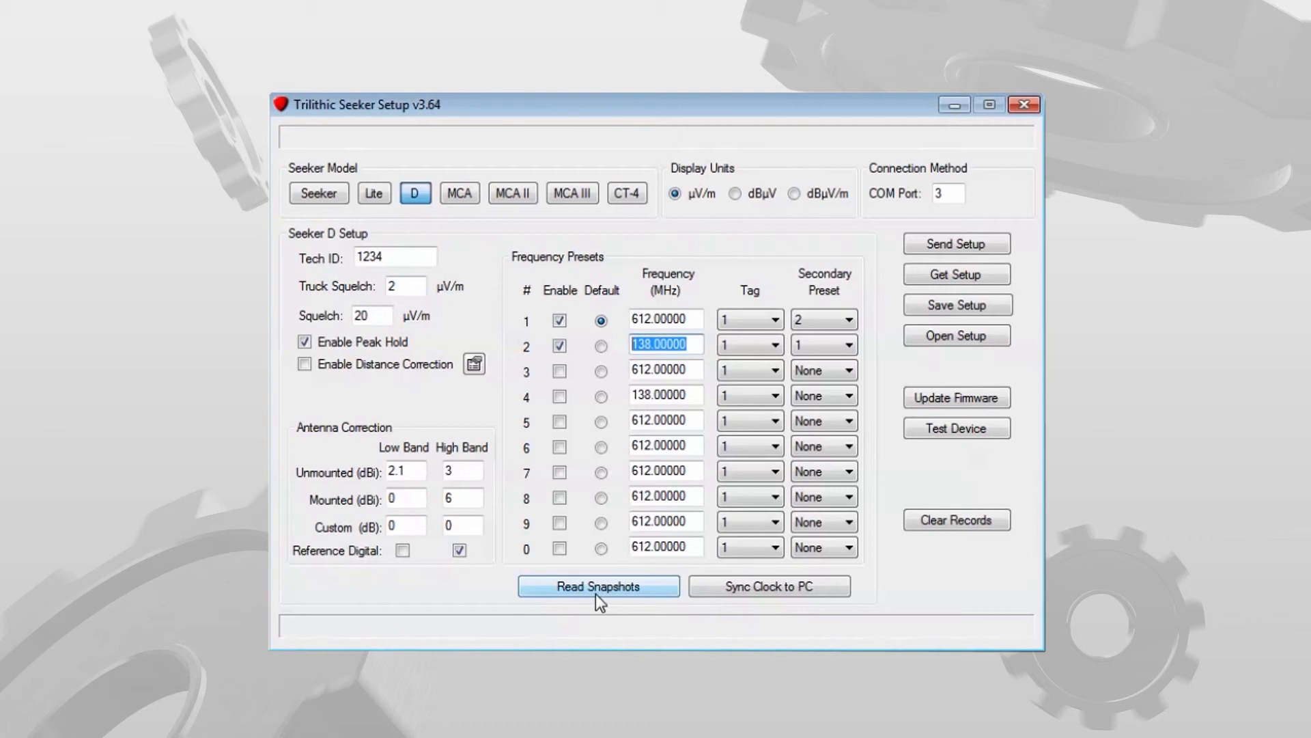
pyautogui.moveTo(604, 614)
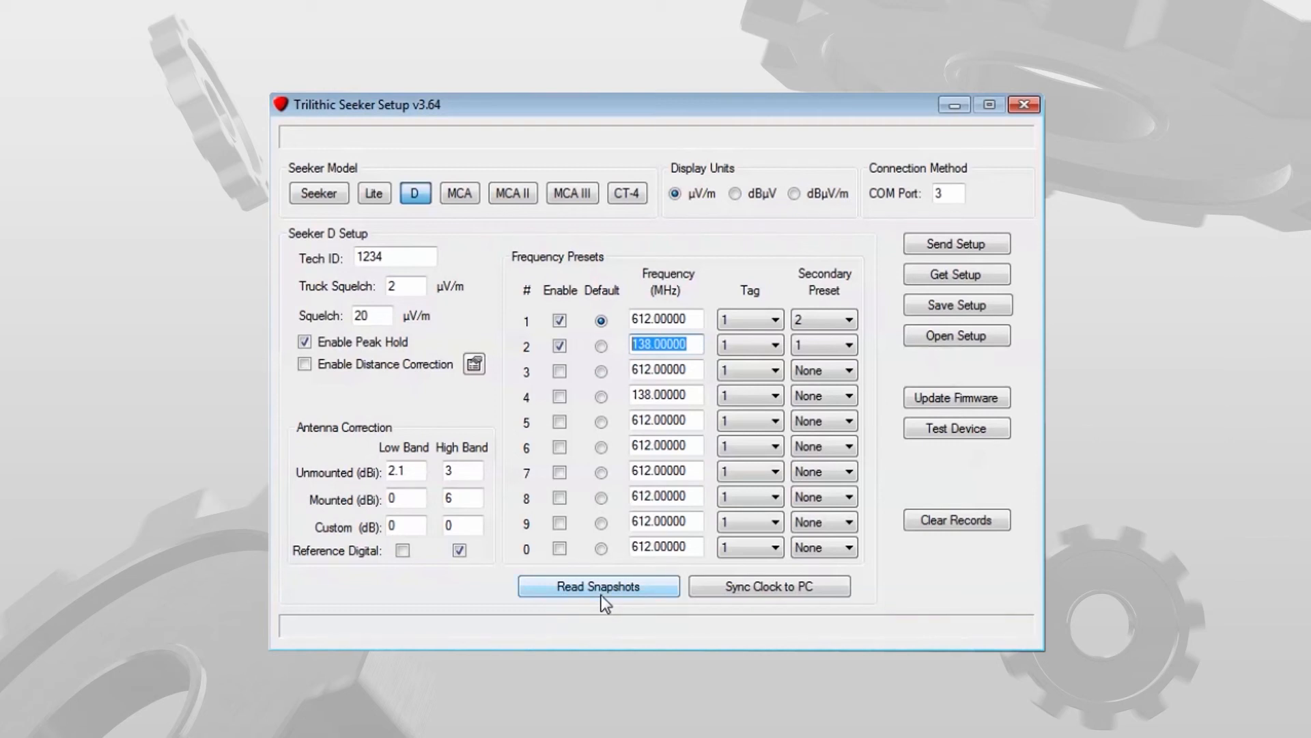
pyautogui.moveTo(768, 585)
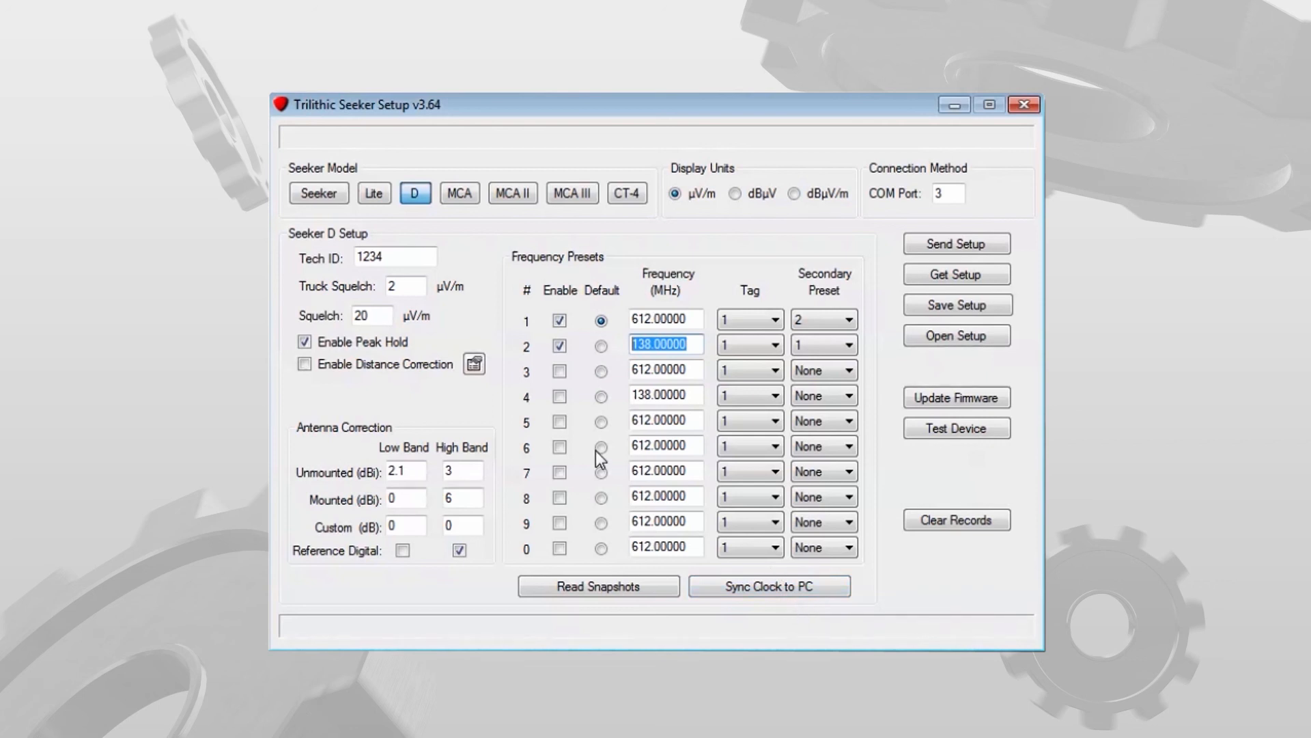
pyautogui.moveTo(931, 375)
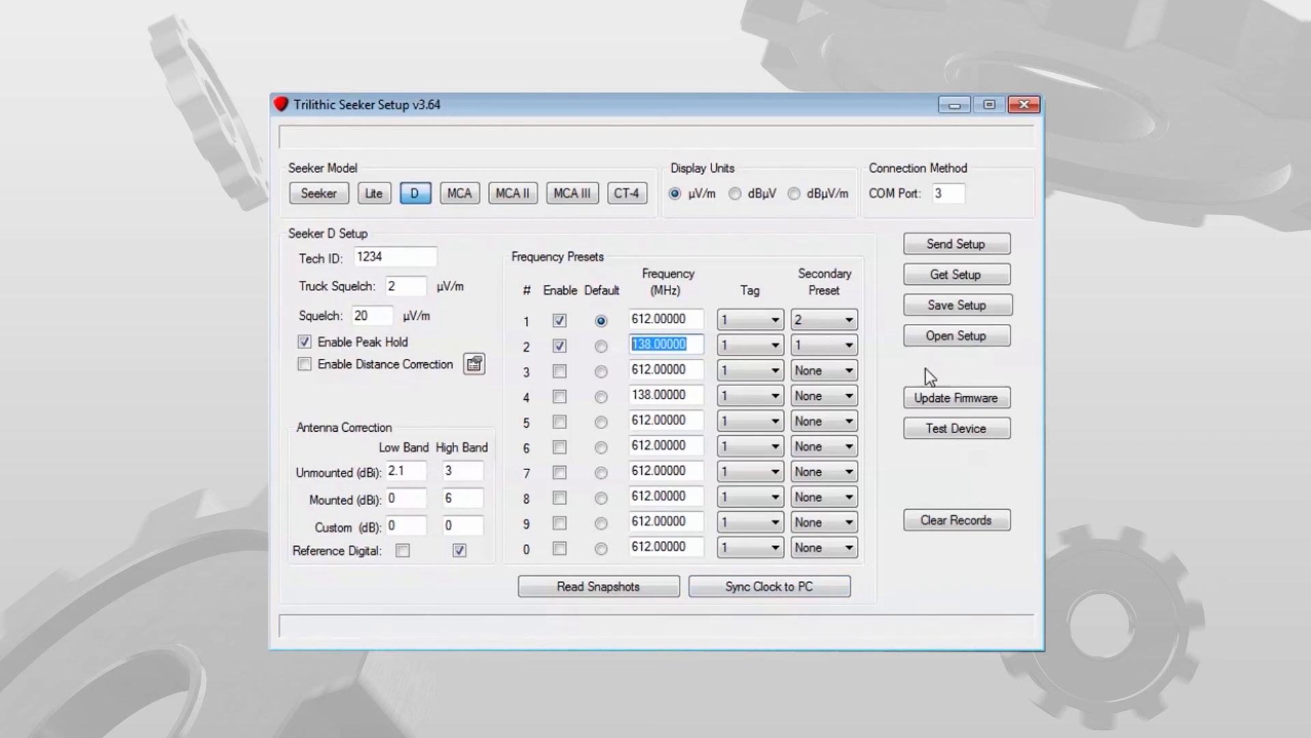
pyautogui.moveTo(1007, 574)
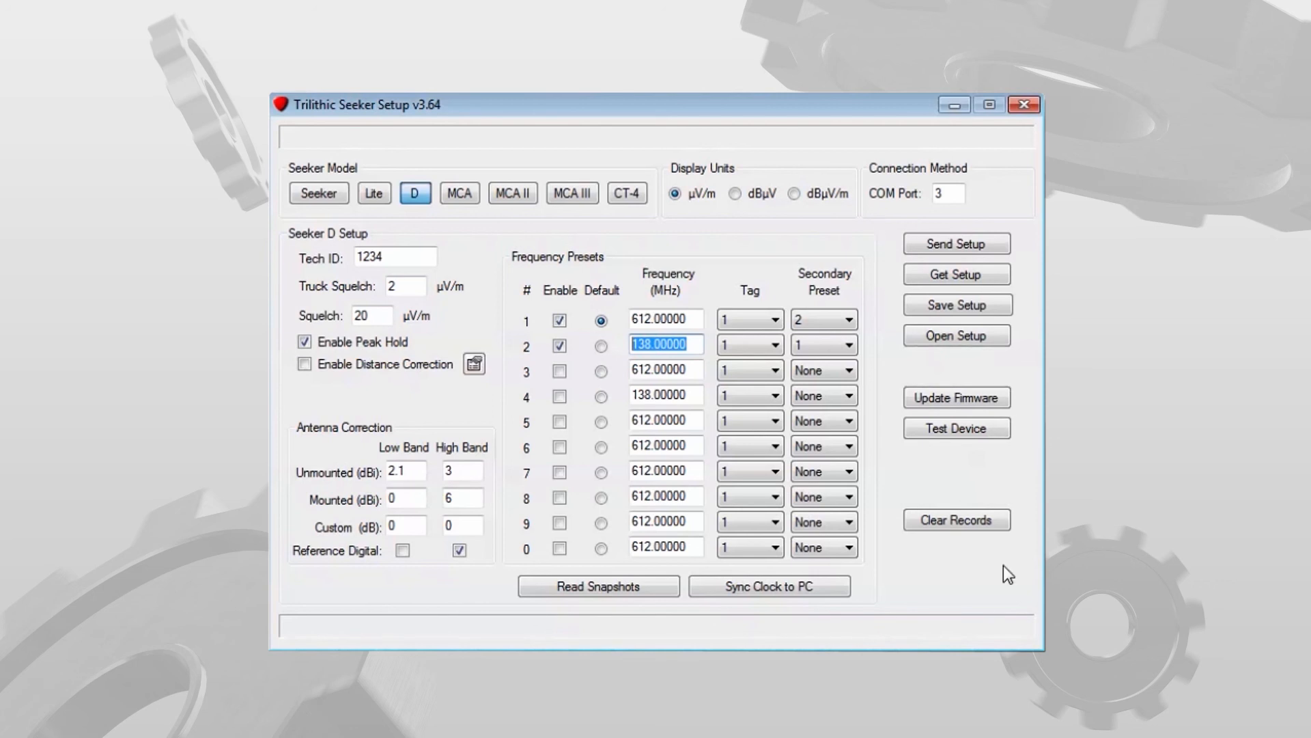